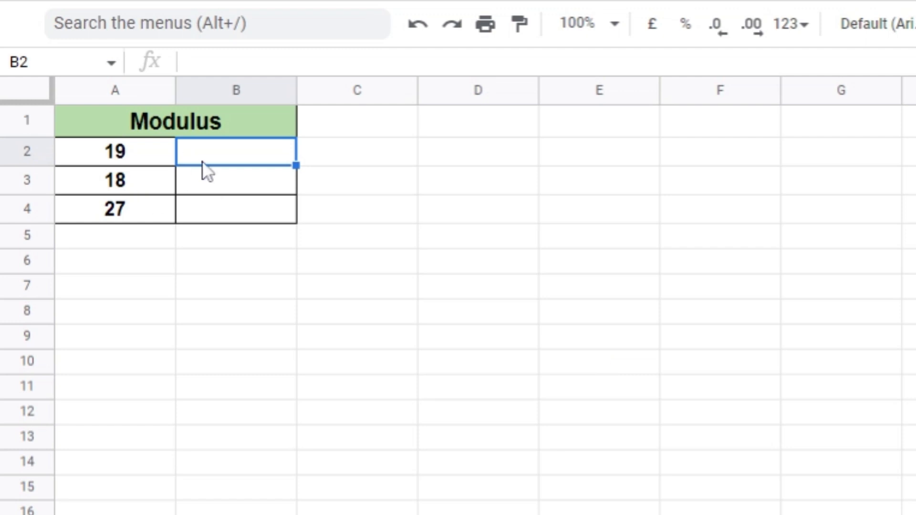
Enter =MOD(A2,3) in B2 so it returns 1, the remainder of 19 divided by 3.
text(=MOD)
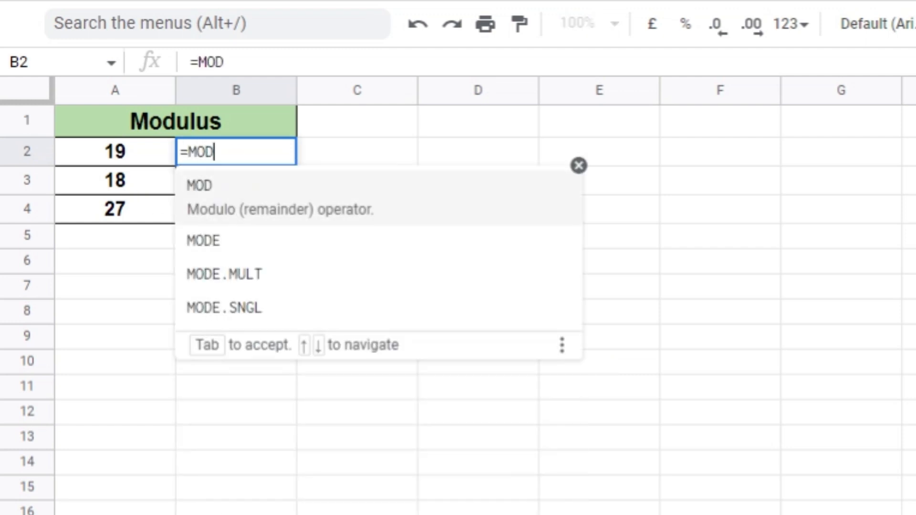
text(()
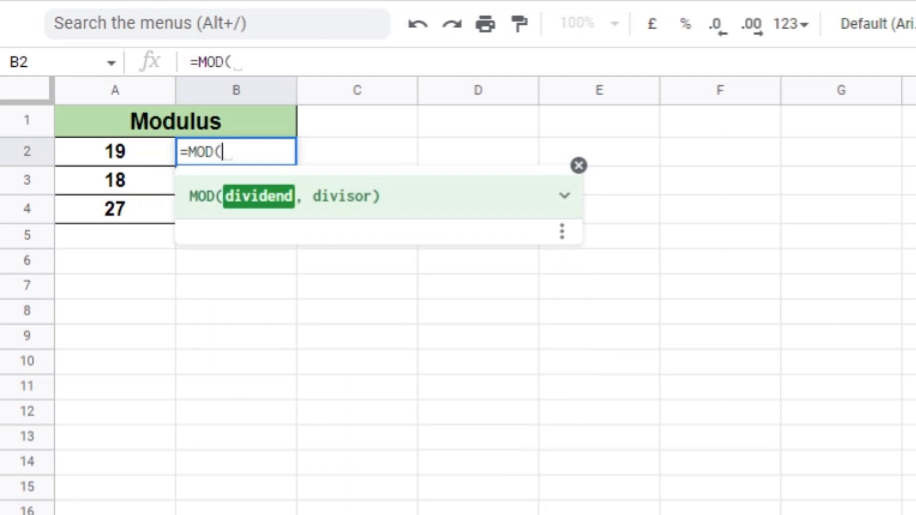
text(A2)
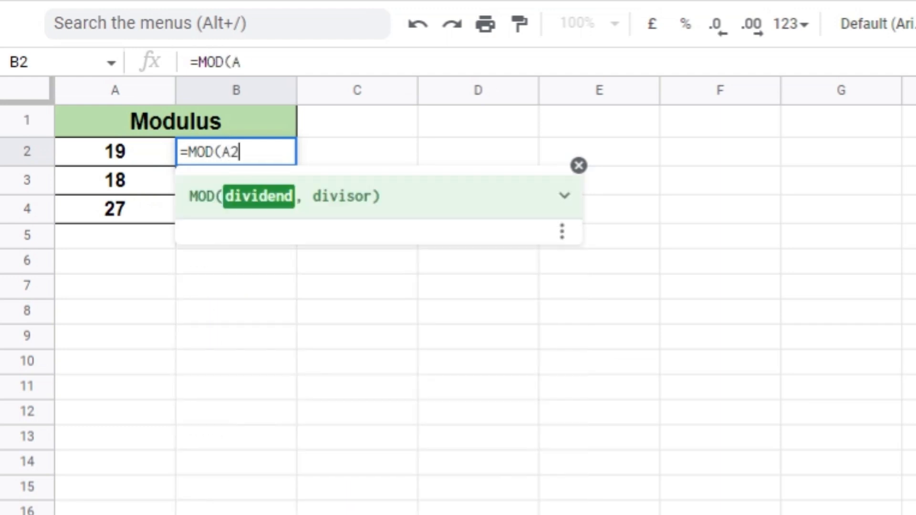
text(,)
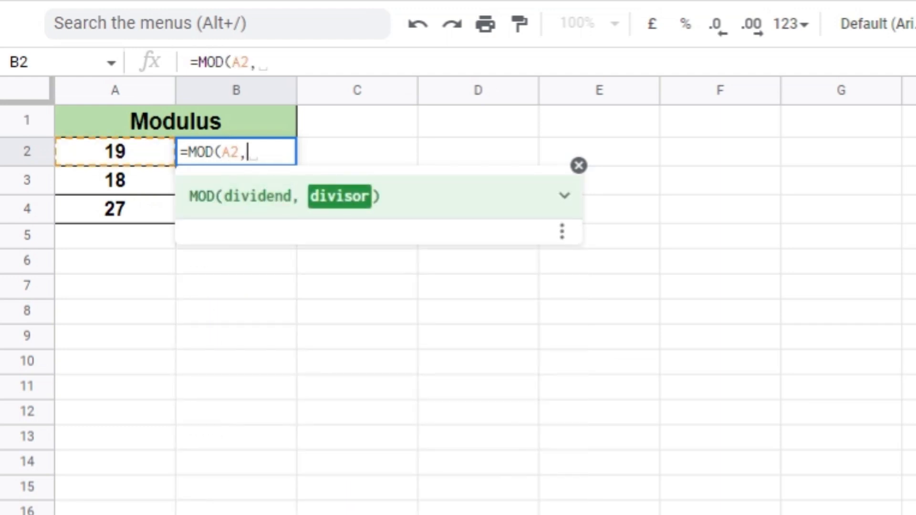
text(3)
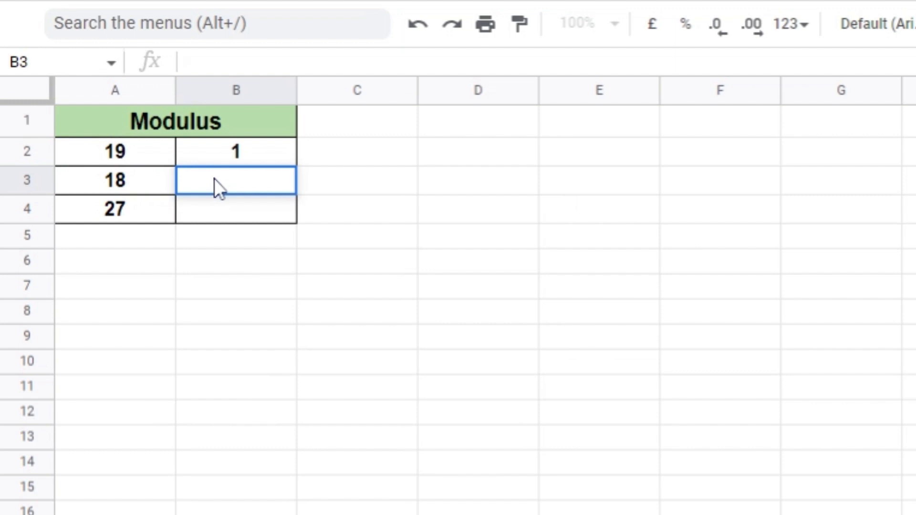
Clear the stray text and enter =Mod(A3,3) in B3 so it returns 0 for 18.
text(Mod)
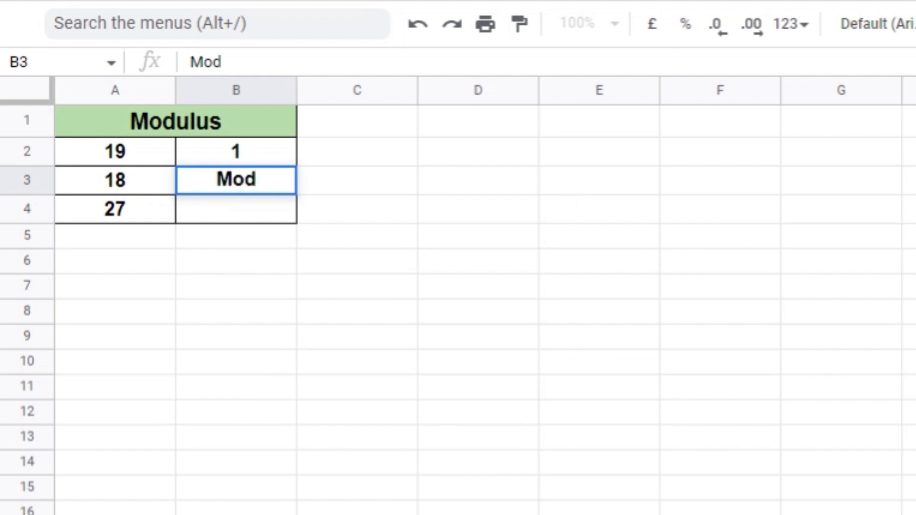
key(Delete)
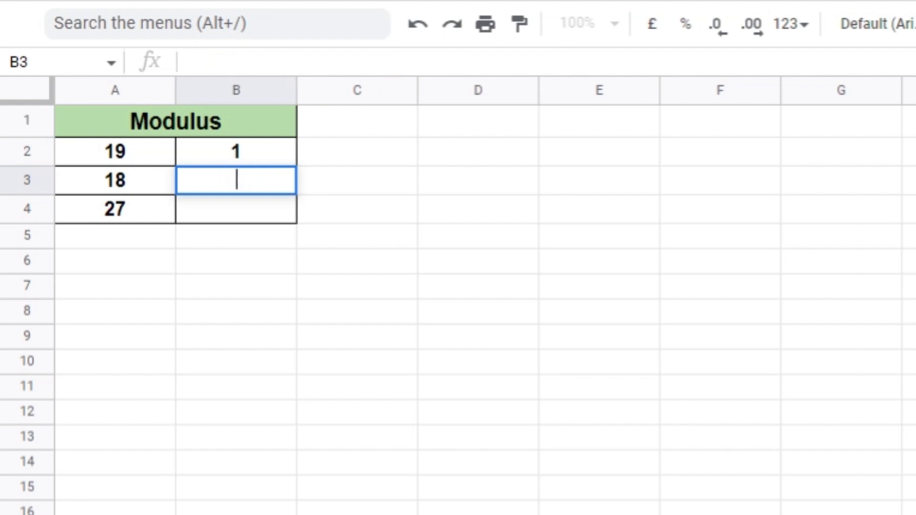
text(=Mod(A3,3))
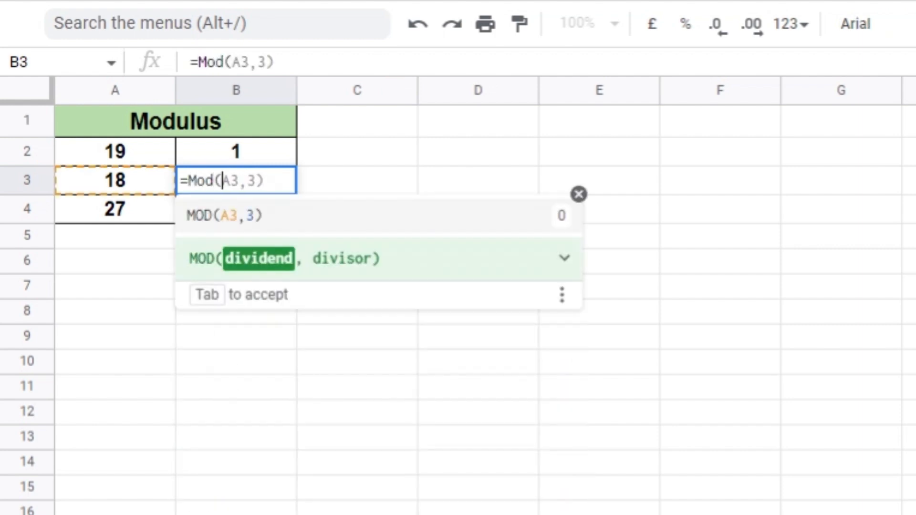
mouse_move(697, 161)
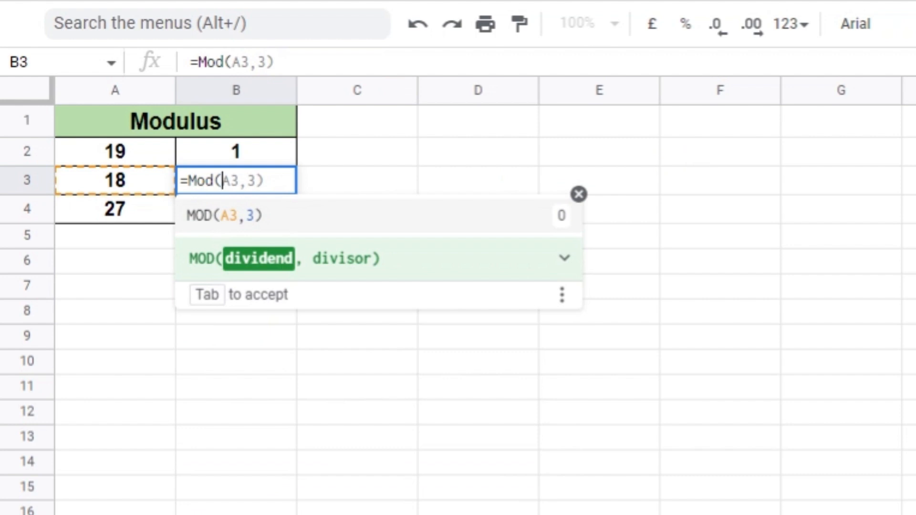
text(B2)
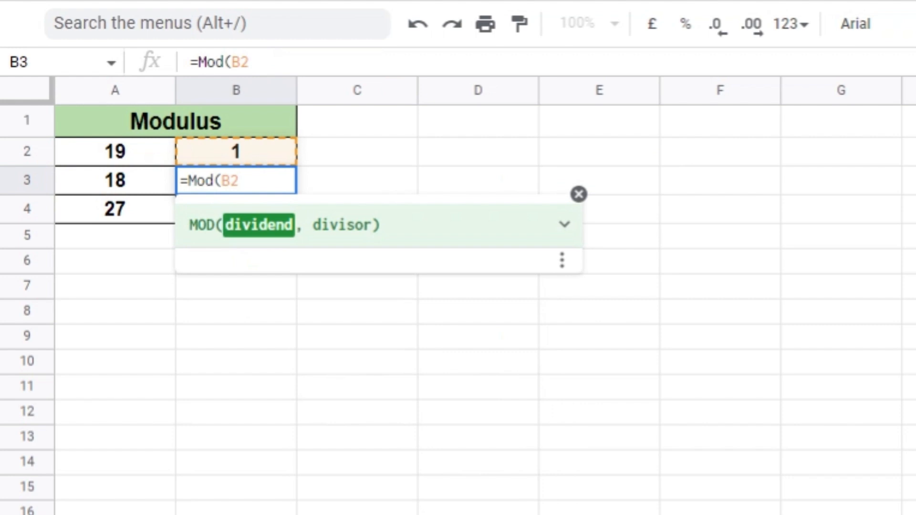
text(A3,3))
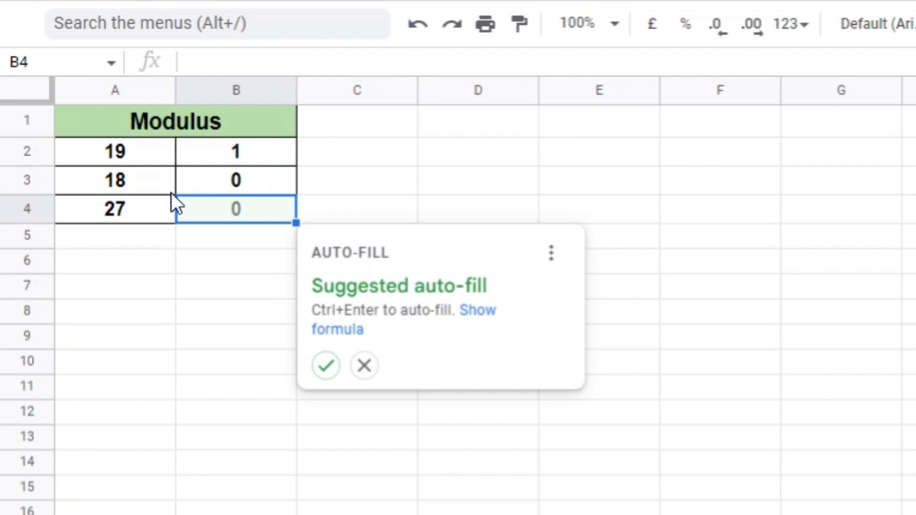
Dismiss the auto-fill and begin =Mod( in B4 with a clicked cell as the dividend for 27.
click(363, 365)
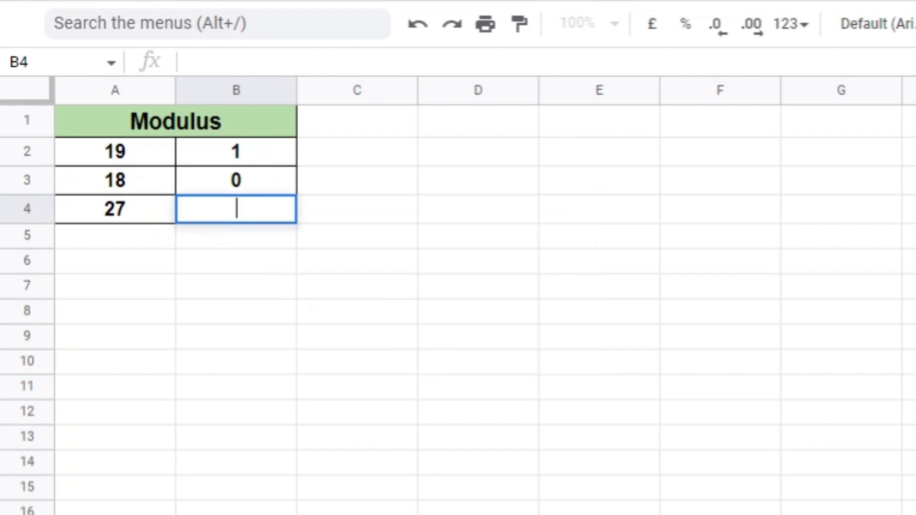
text(=Mod(A4,3)
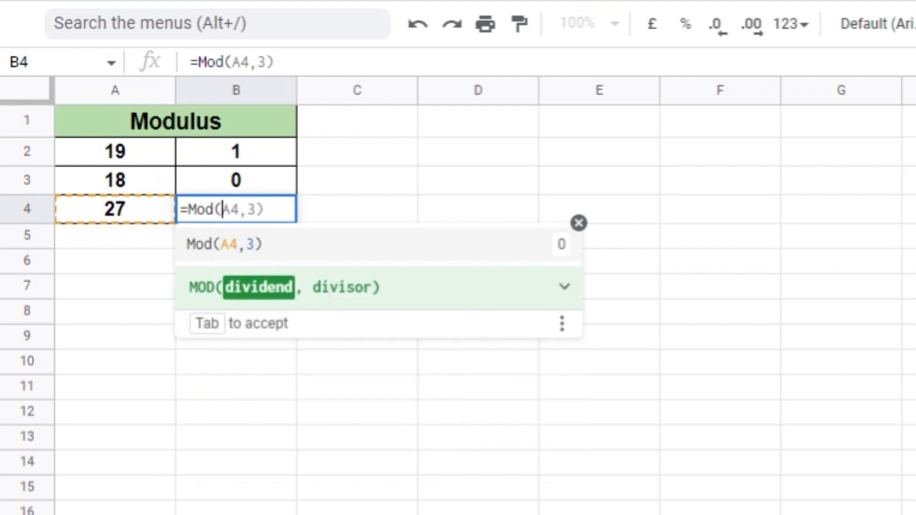
click(356, 209)
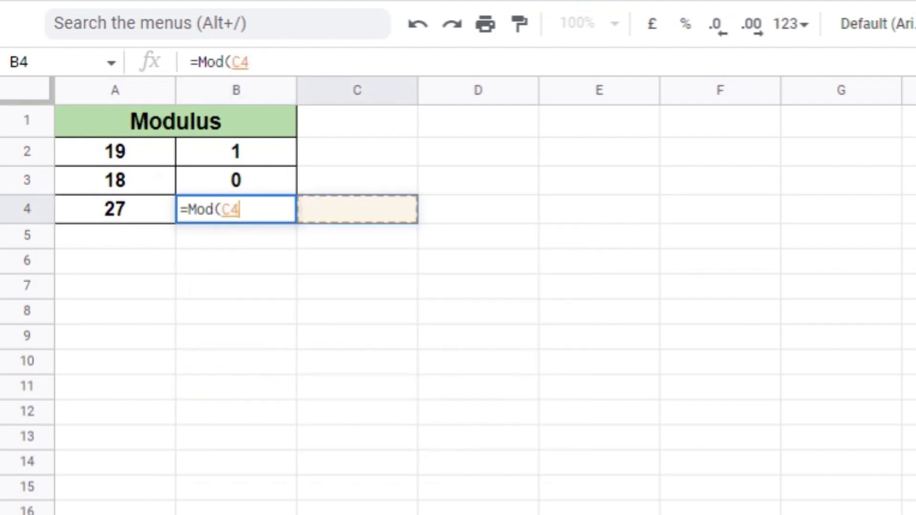